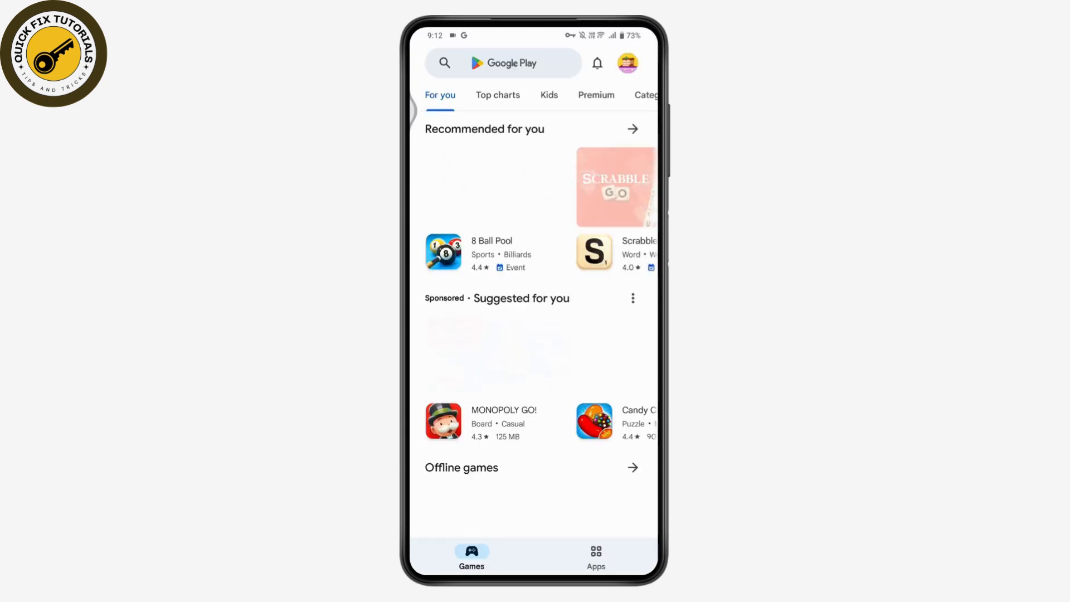
# Search the Play Store for 'binan' and pick the 'binance' suggestion
pyautogui.click(505, 63)
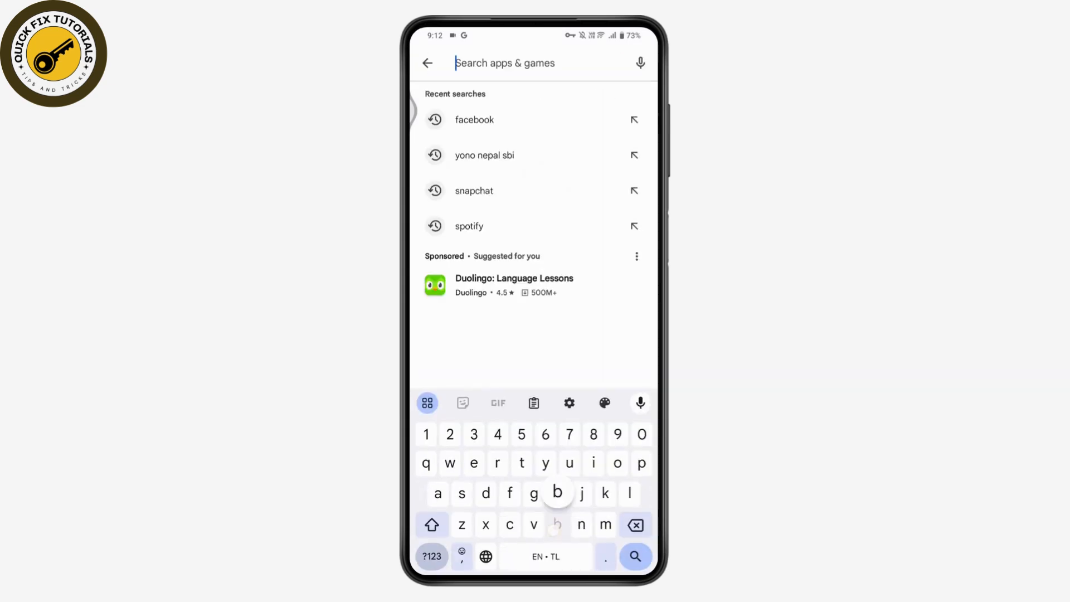
pyautogui.write('binan')
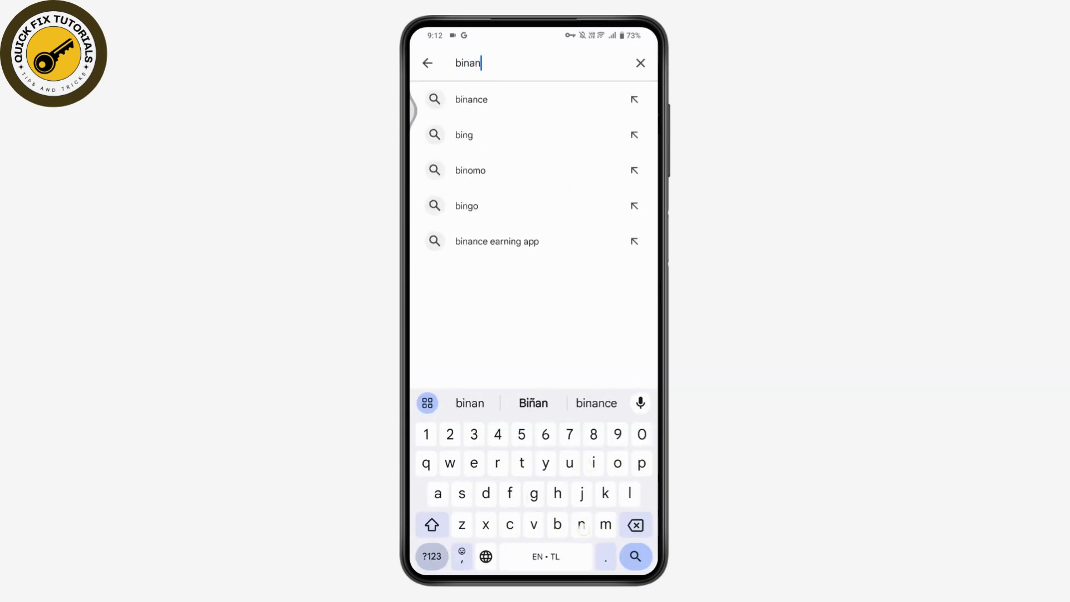
pyautogui.click(470, 99)
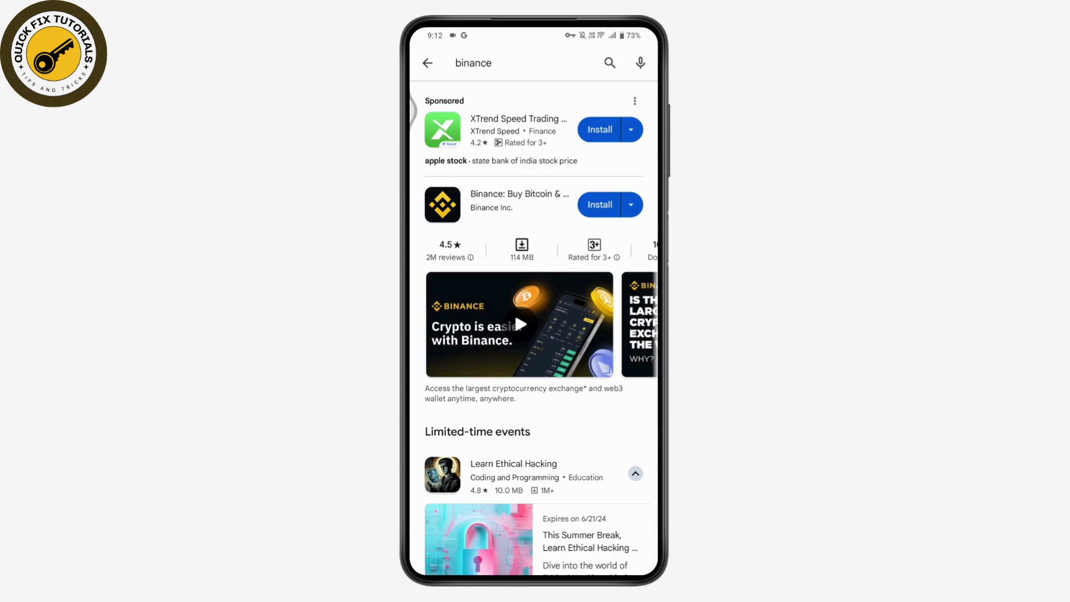
# View the Binance app's store page, then leave for the phone's app list
pyautogui.click(519, 204)
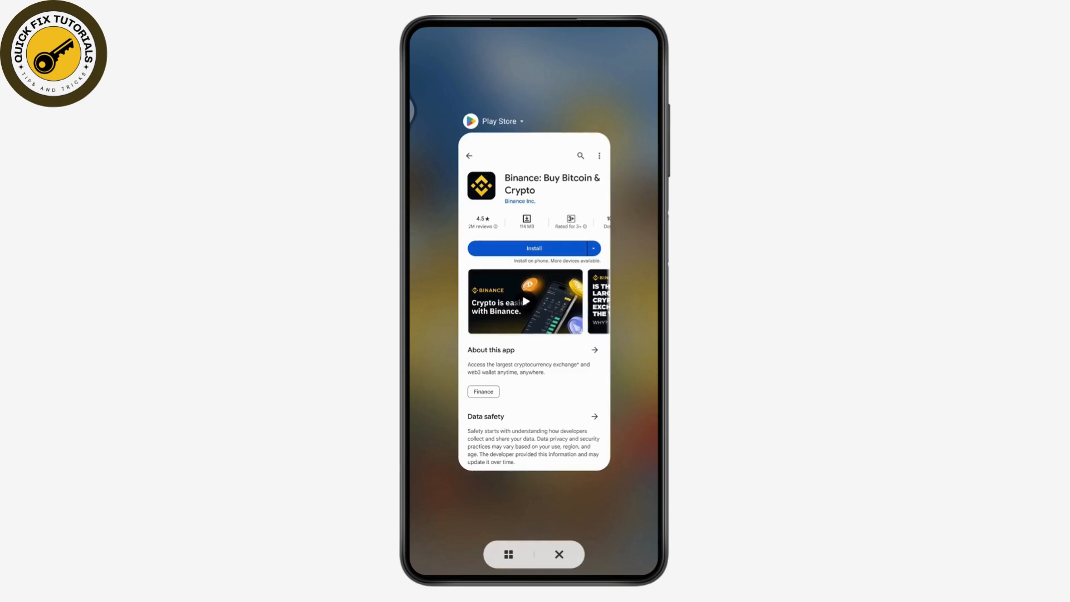
pyautogui.click(559, 554)
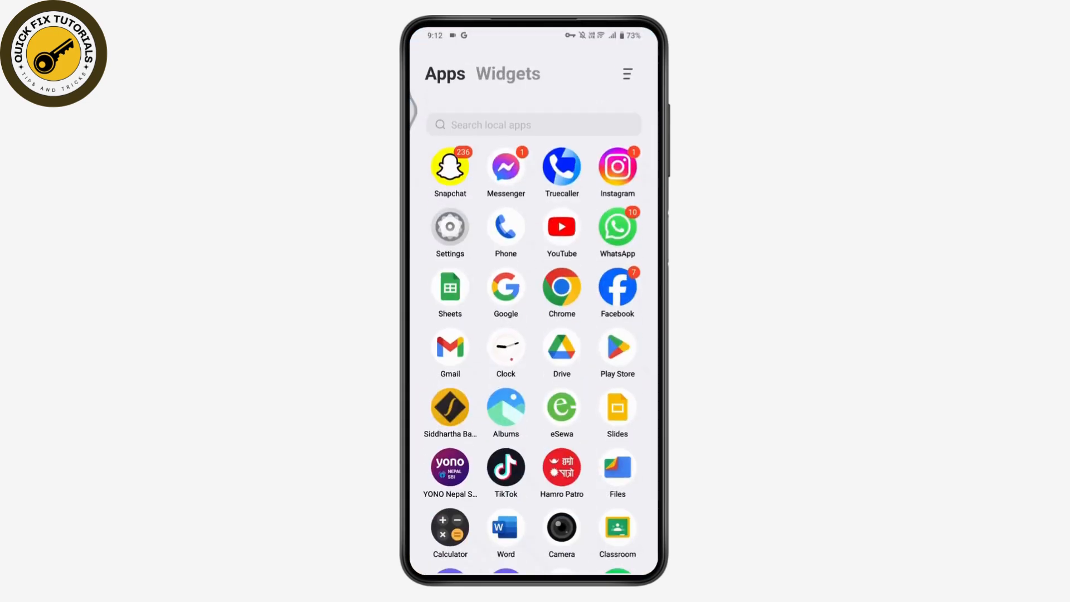
# Reach the full list of 108 installed apps through Settings > Apps
pyautogui.click(449, 227)
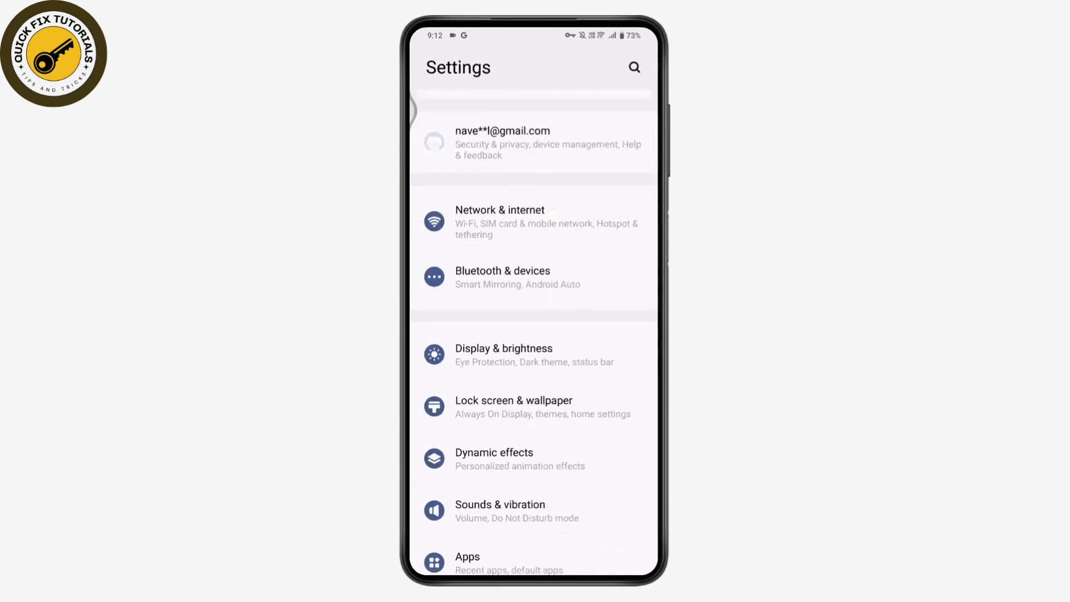
pyautogui.click(467, 562)
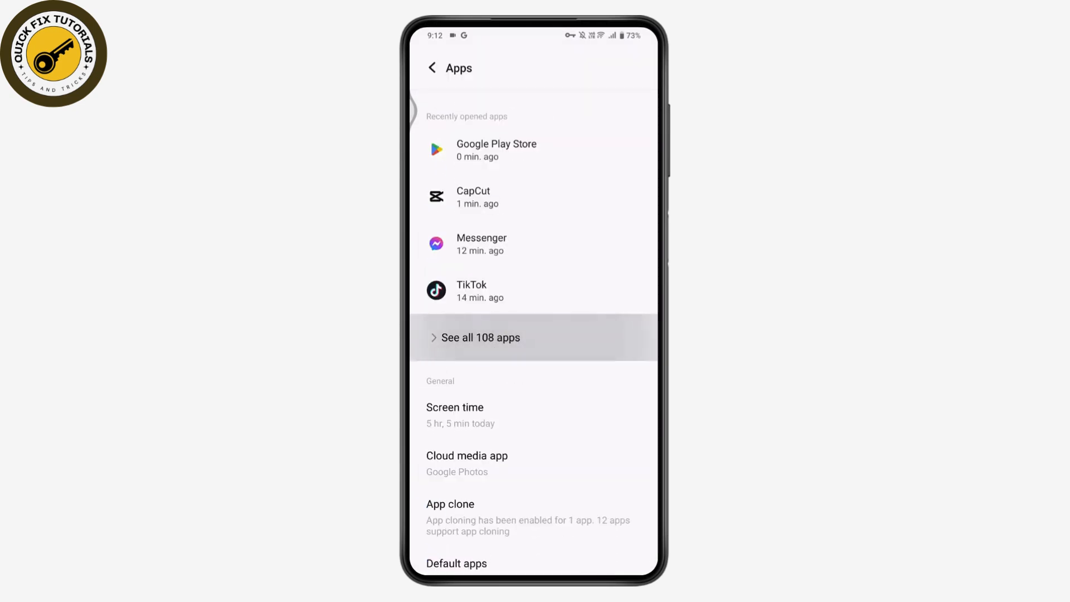
pyautogui.click(480, 336)
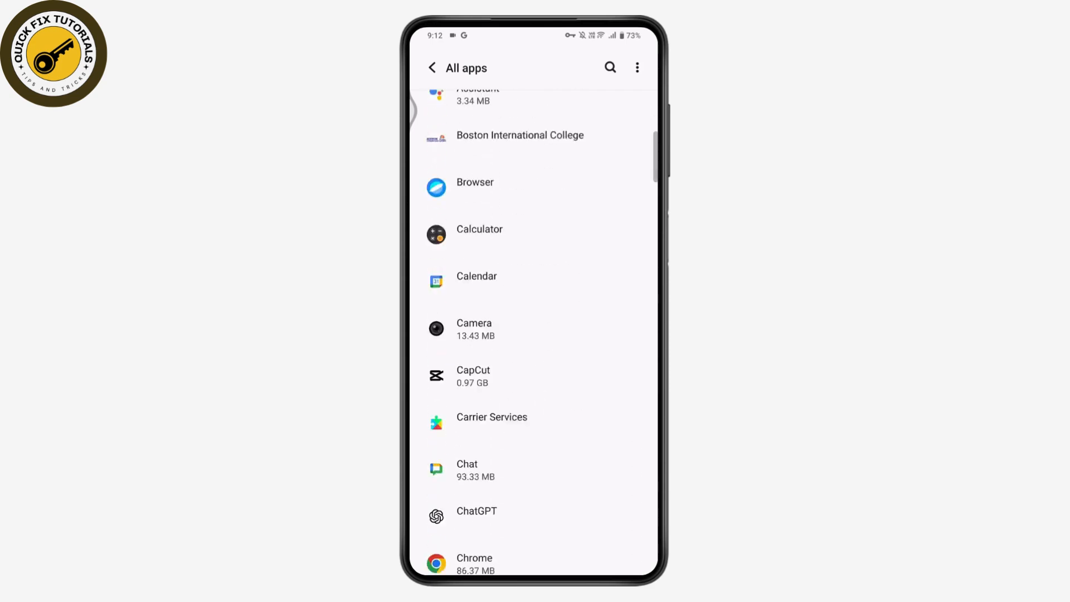
# Find Facebook in the All apps list and open its App info page
pyautogui.scroll(-3)
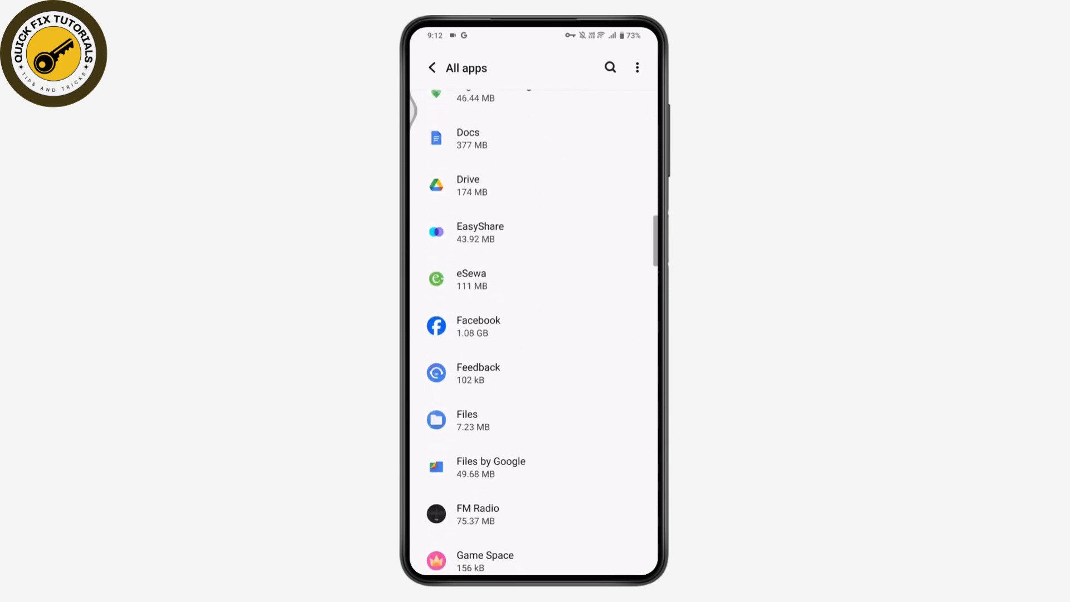
pyautogui.scroll(3)
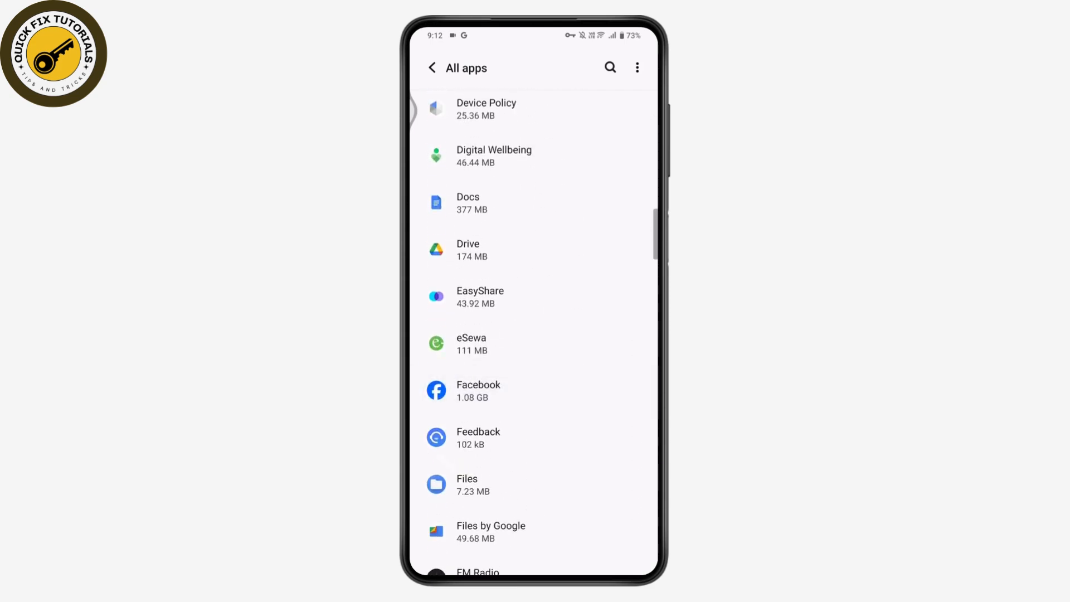
pyautogui.click(478, 390)
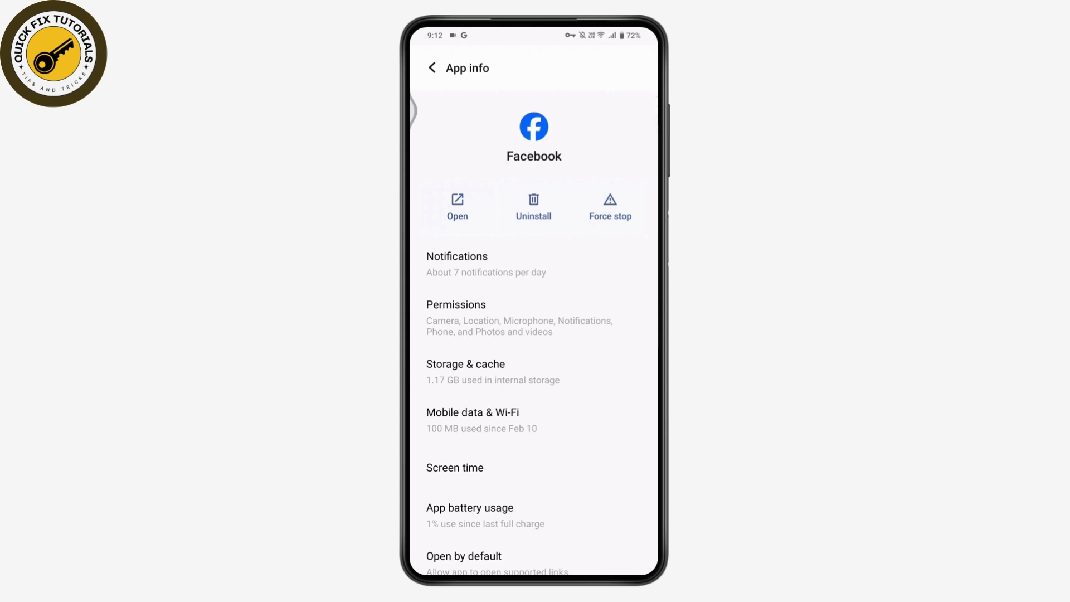
# Clear Facebook's 92.68 MB cache to 0 B and return to All apps
pyautogui.click(465, 364)
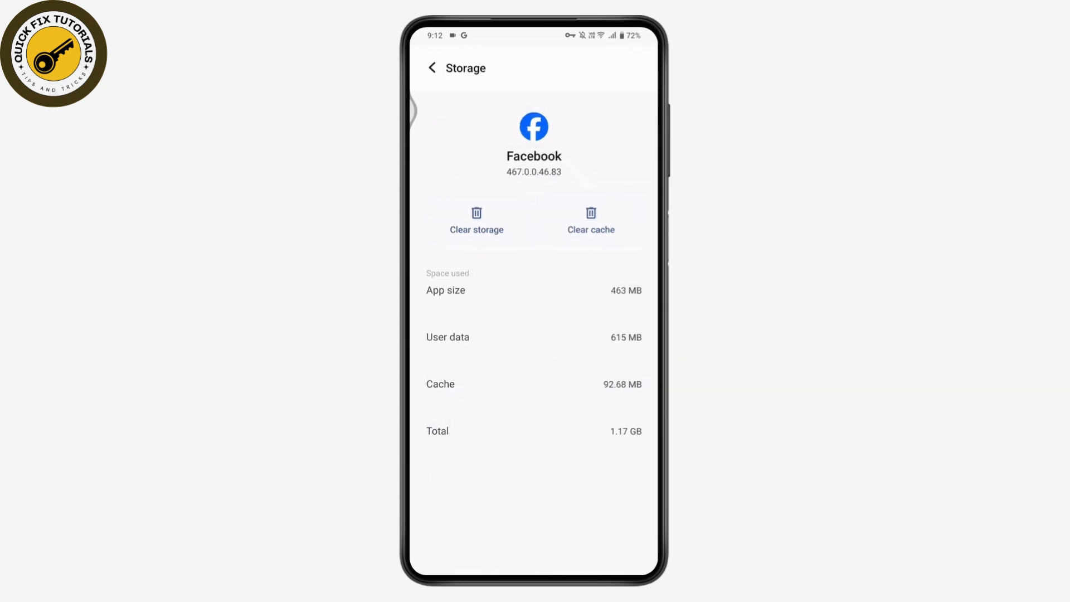
pyautogui.click(590, 220)
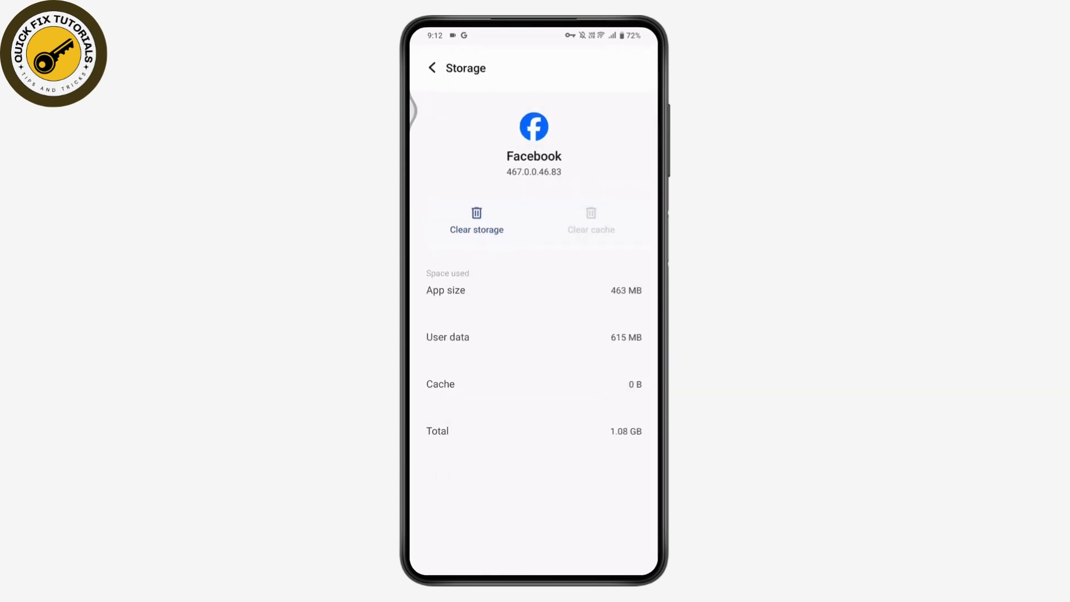
pyautogui.click(433, 68)
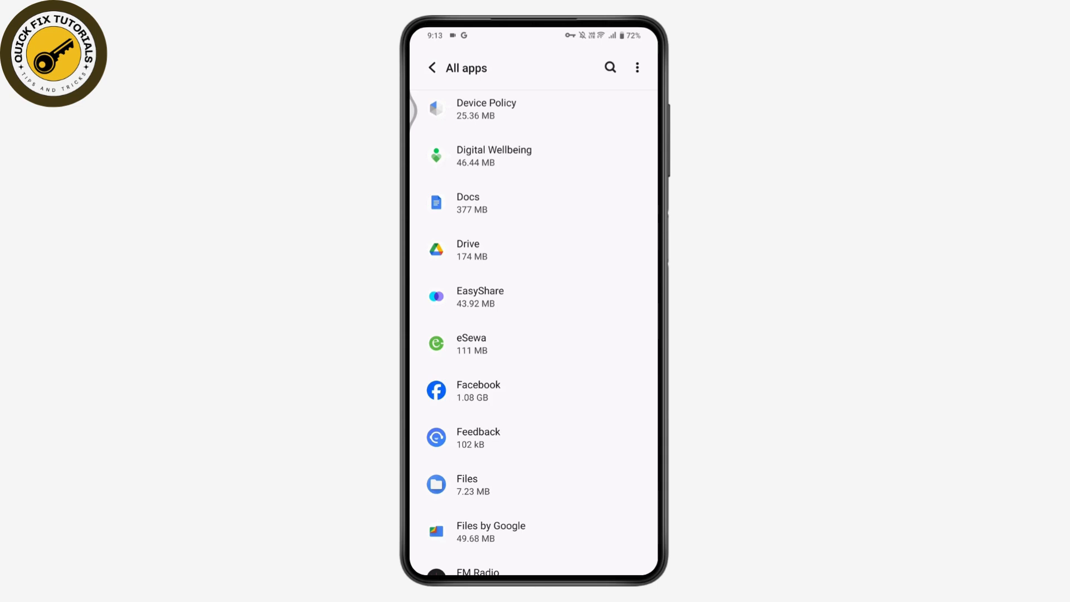